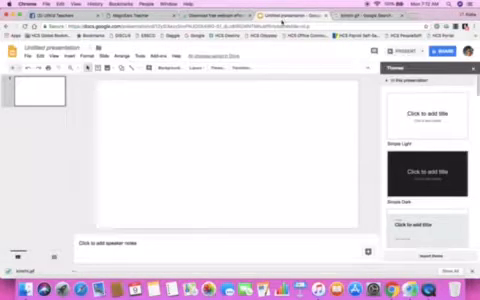
# Show the Insert menu's Image submenu with its Upload from computer option.
pyautogui.click(67, 57)
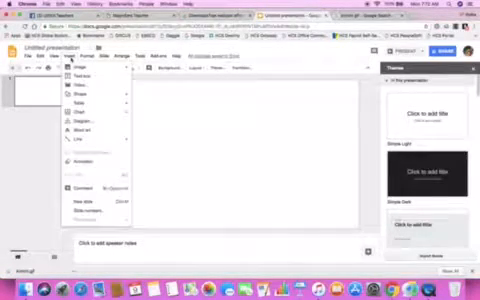
pyautogui.click(68, 65)
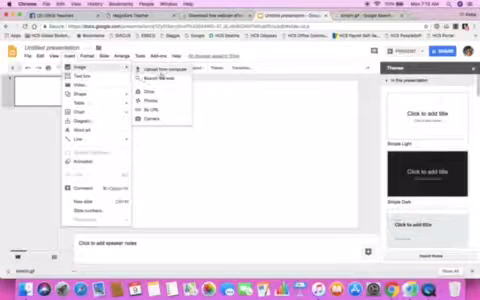